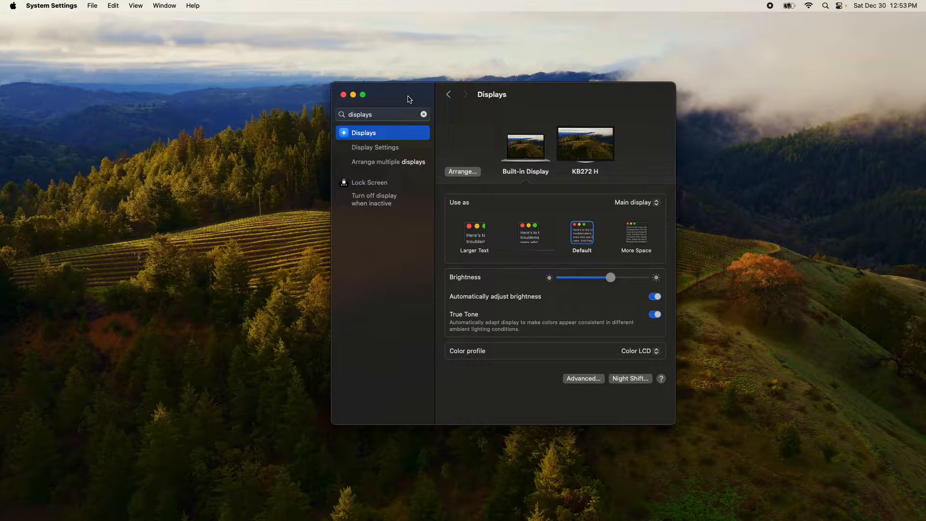
mouse_move(558, 155)
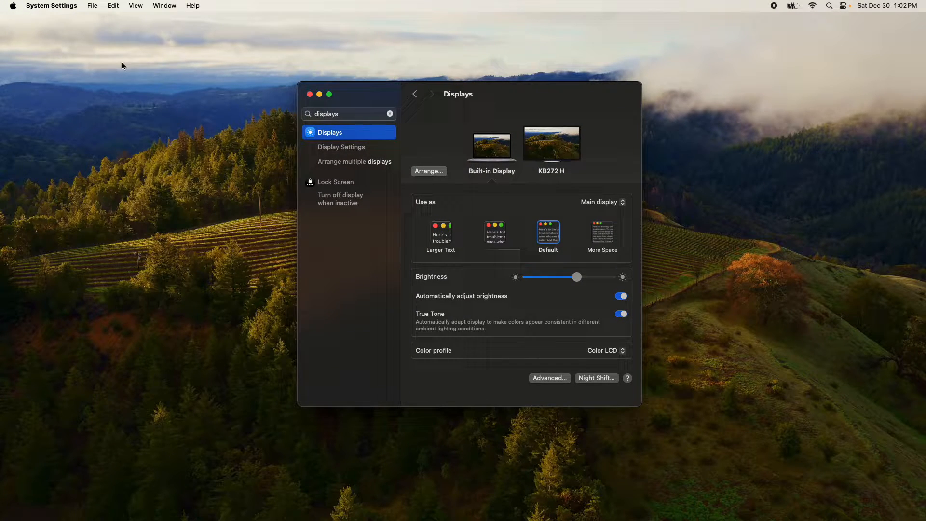
- Bring up the Displays settings page in System Settings
click(11, 5)
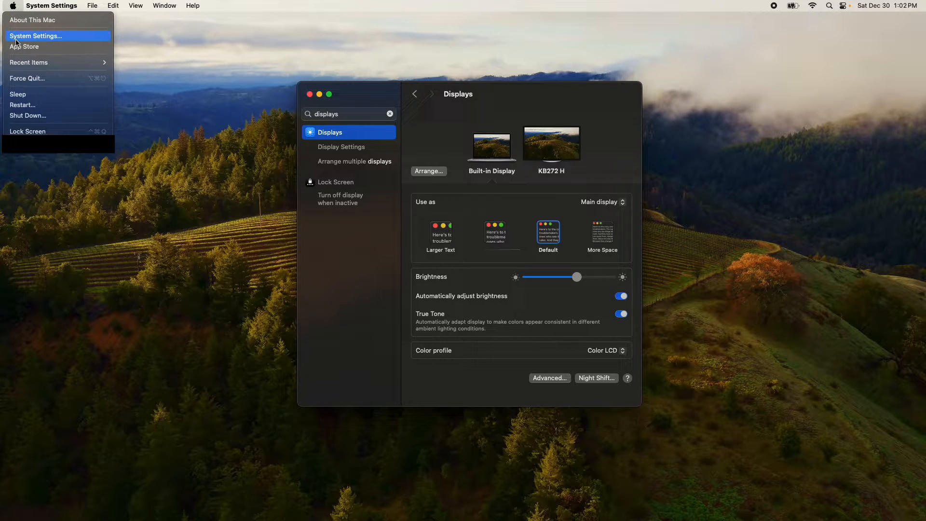
mouse_move(339, 115)
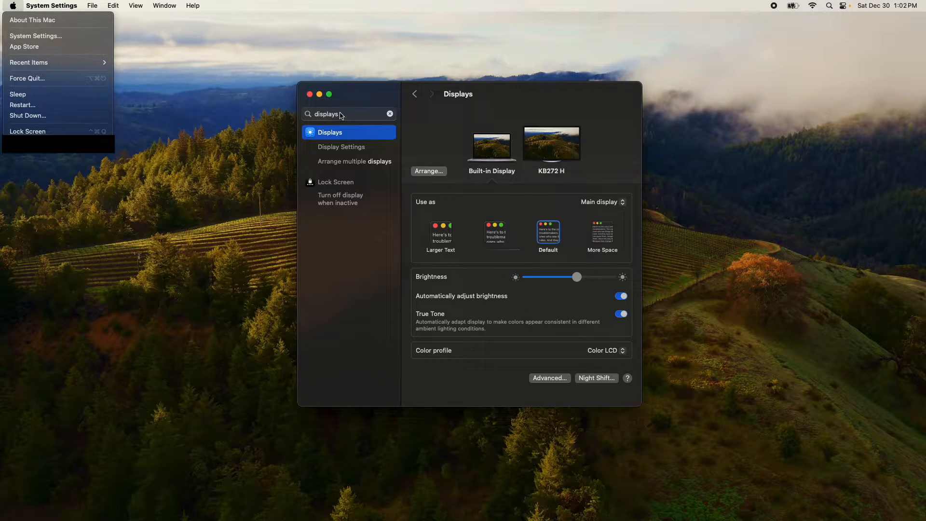
click(339, 136)
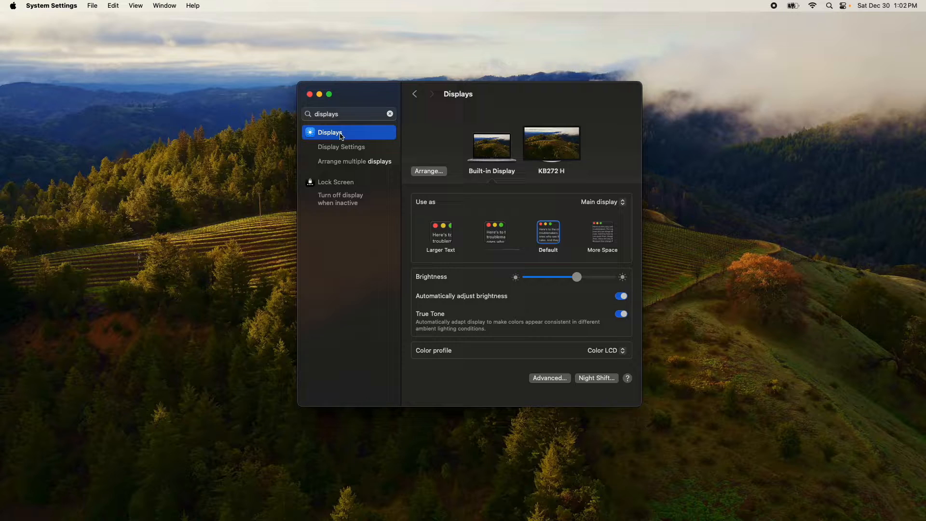
click(342, 147)
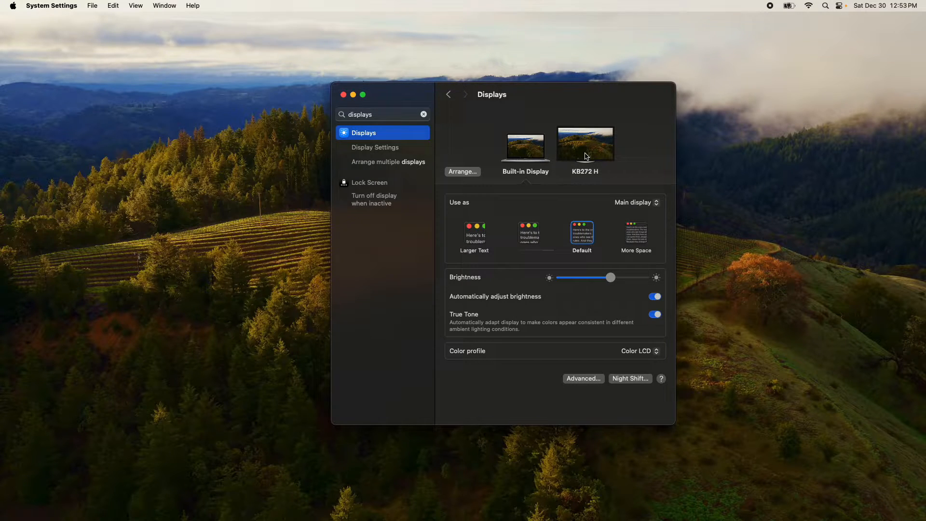
mouse_move(590, 155)
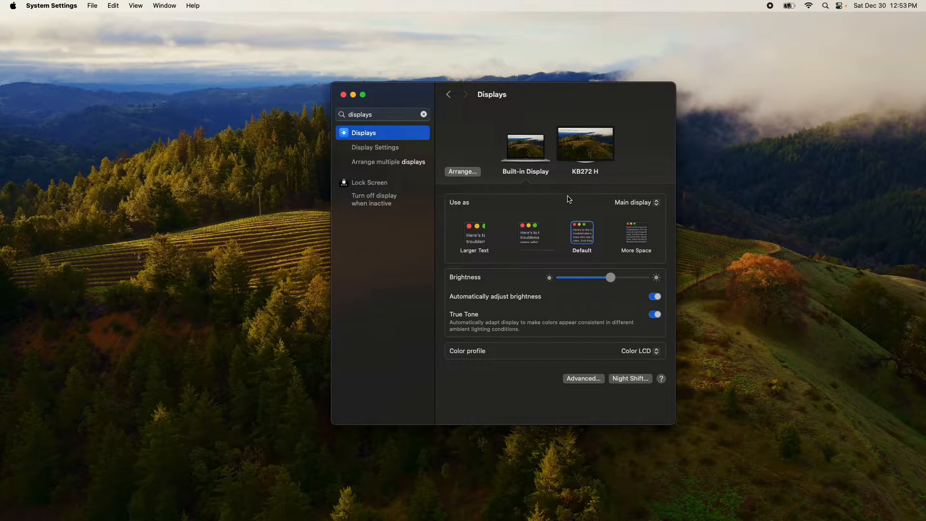
mouse_move(522, 153)
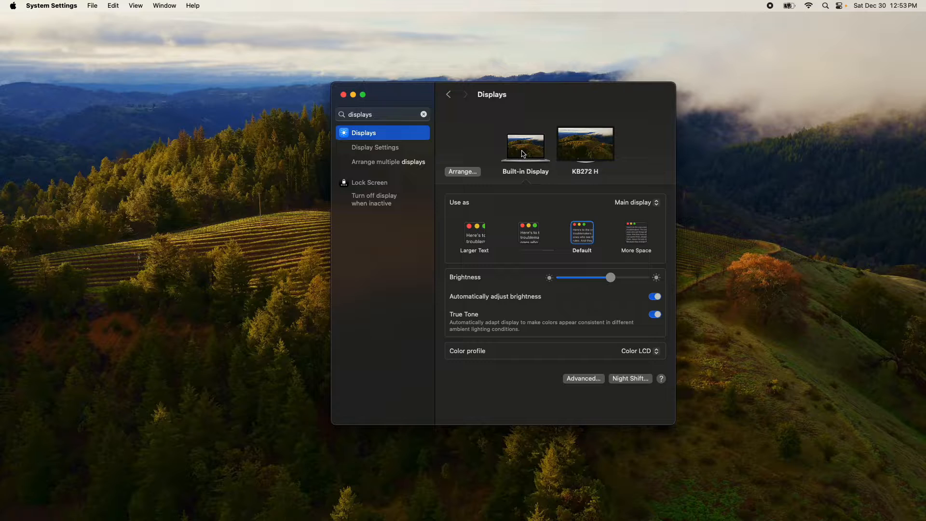
mouse_move(281, 402)
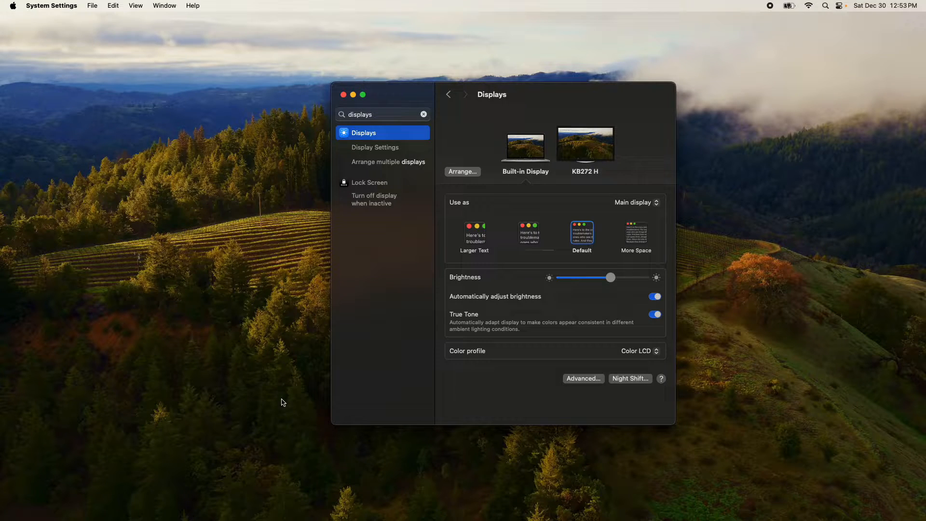
mouse_move(245, 442)
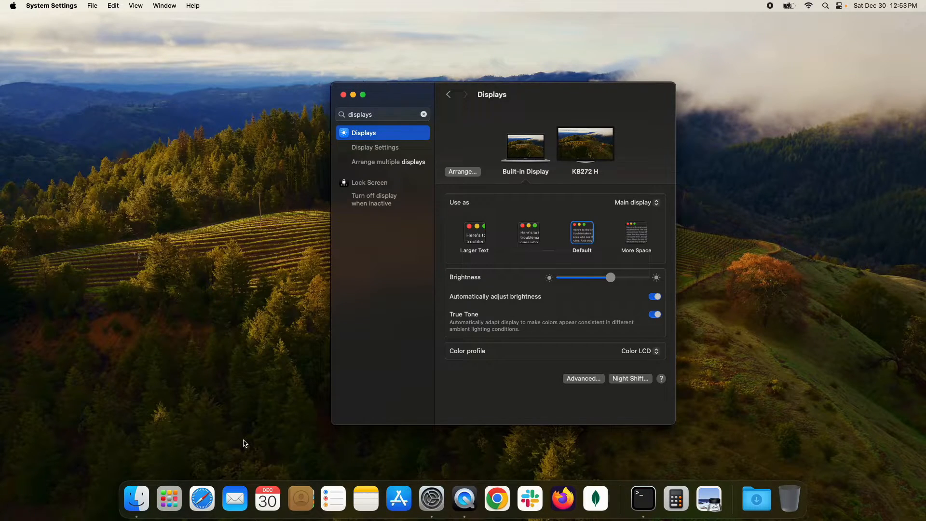
mouse_move(484, 198)
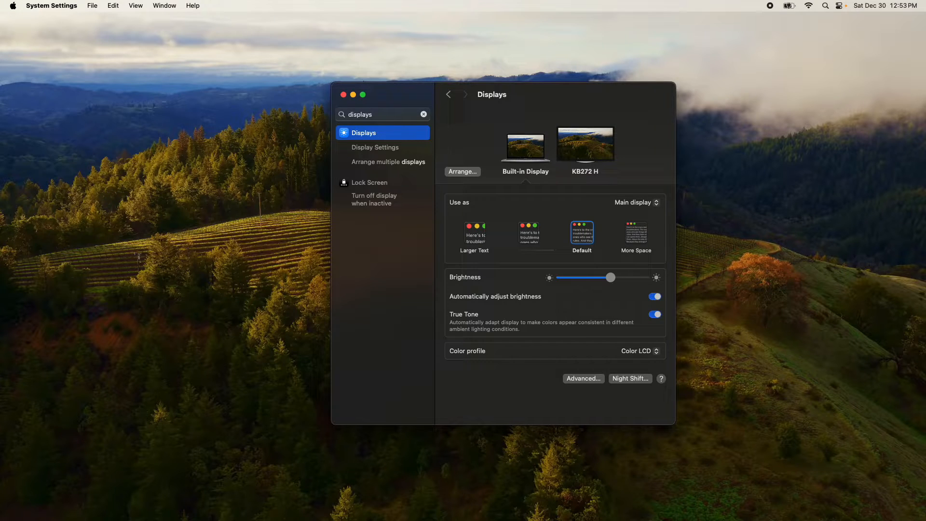
- Arrange the KB272 H monitor above the built-in display and confirm the layout
click(463, 172)
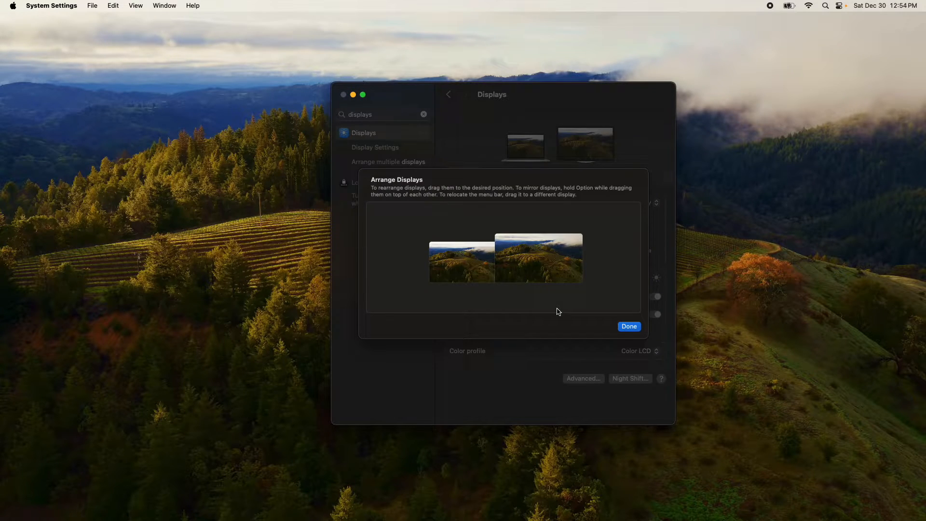
mouse_move(498, 303)
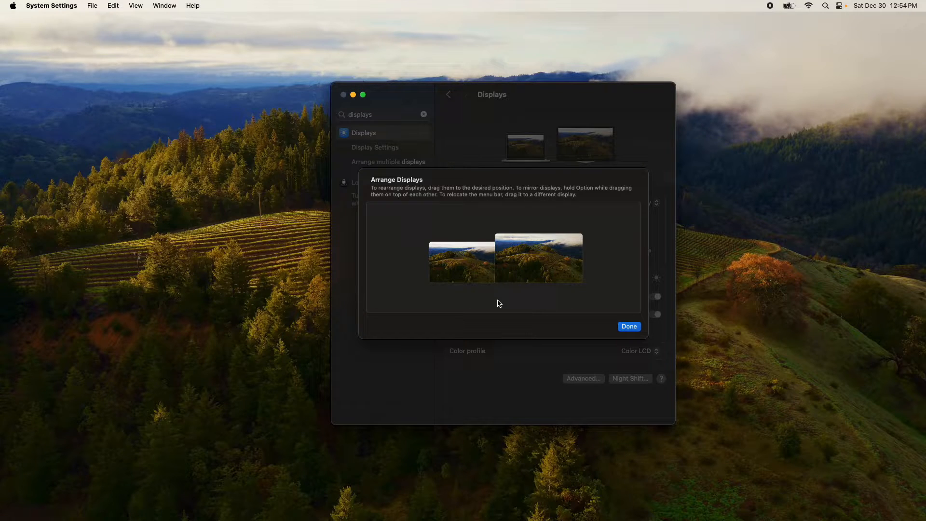
mouse_move(519, 275)
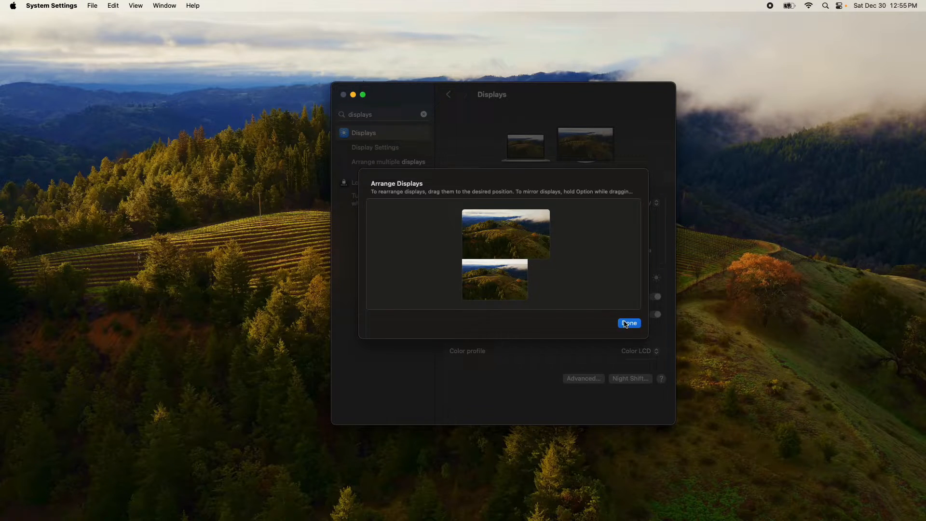
click(627, 323)
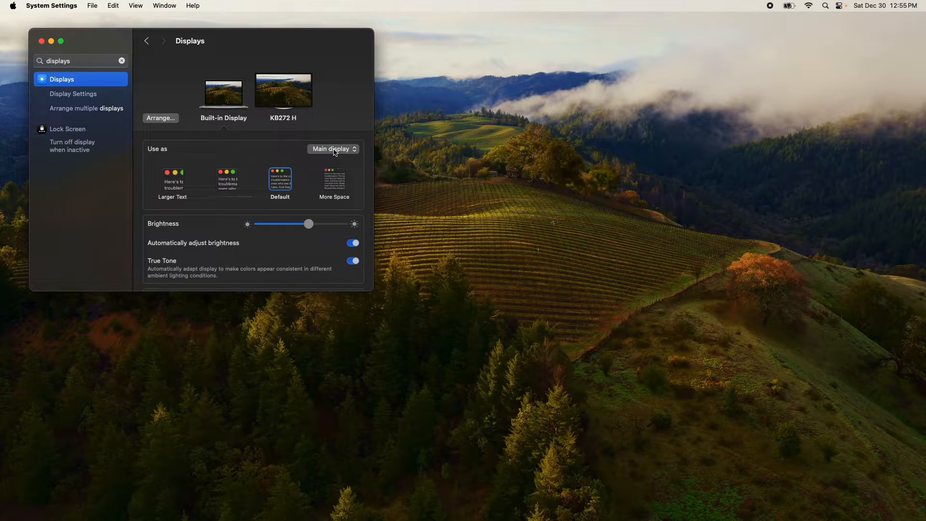
mouse_move(677, 349)
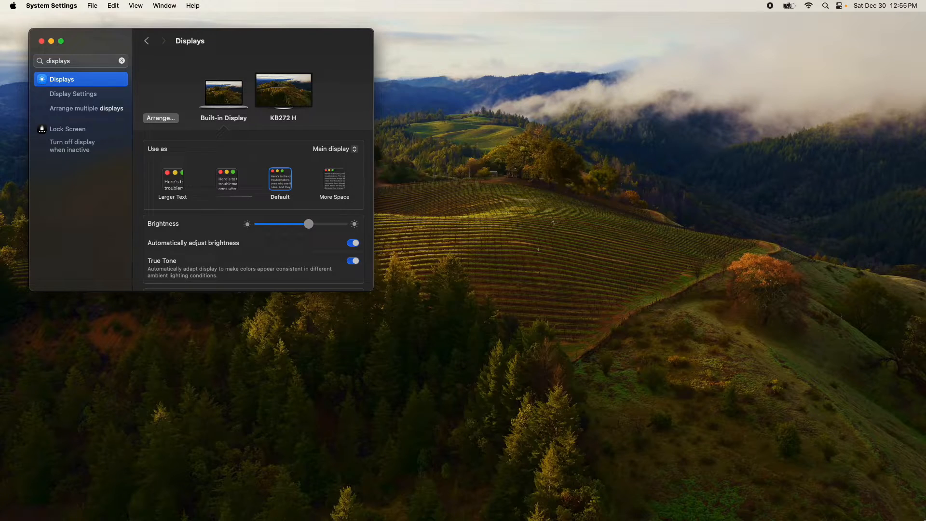
mouse_move(764, 396)
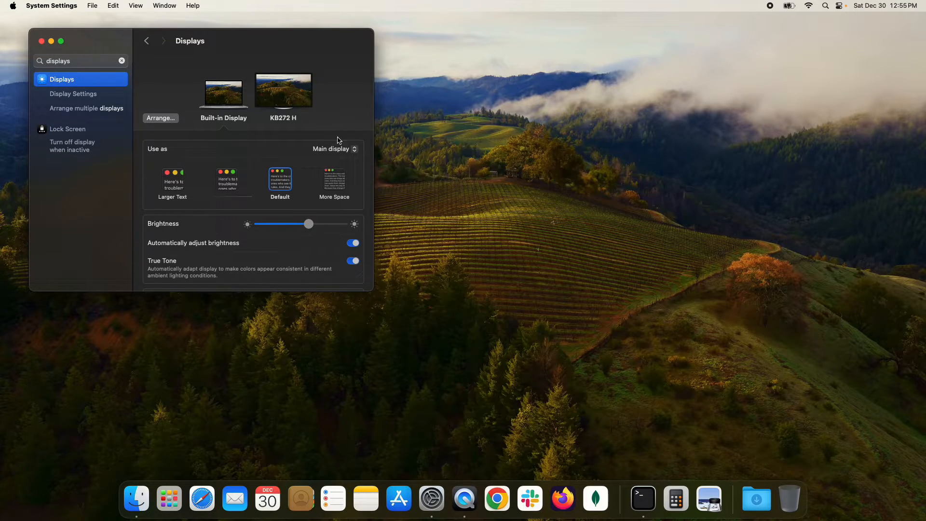
mouse_move(334, 100)
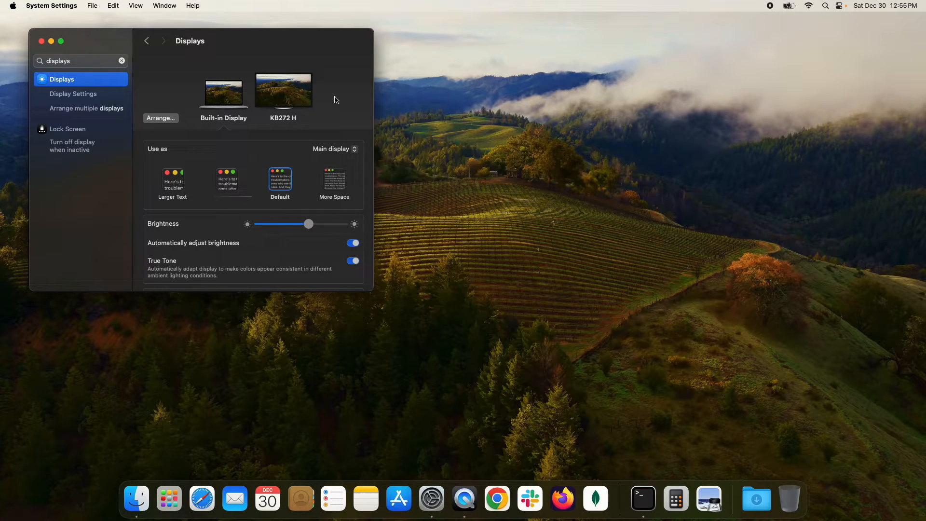
mouse_move(230, 108)
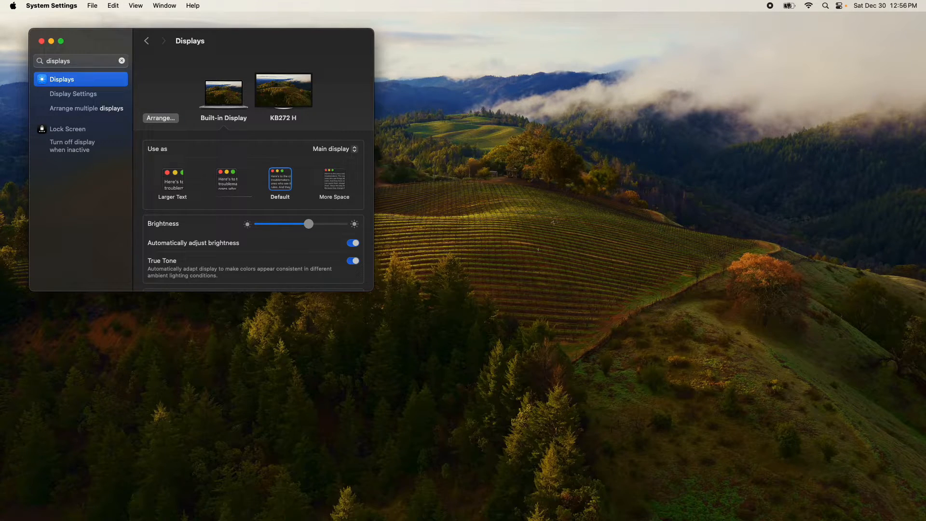
mouse_move(316, 405)
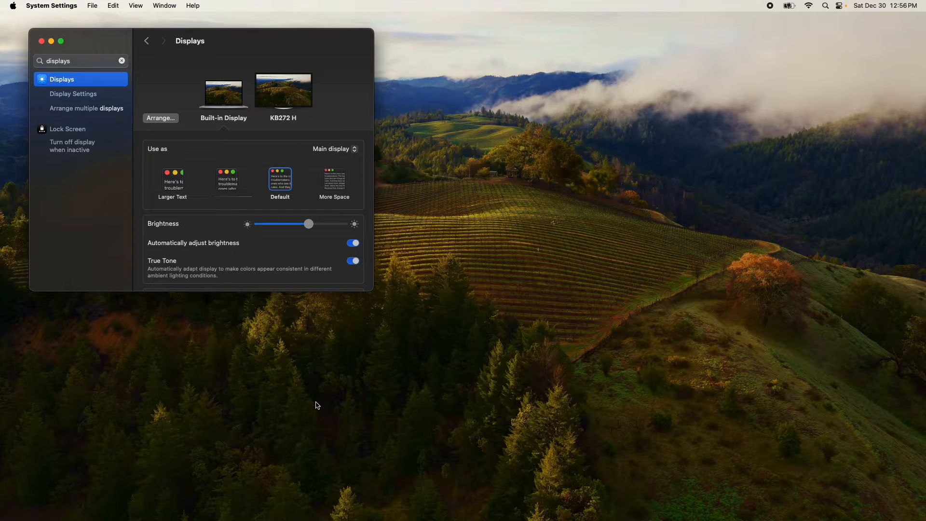
mouse_move(787, 382)
text(dock)
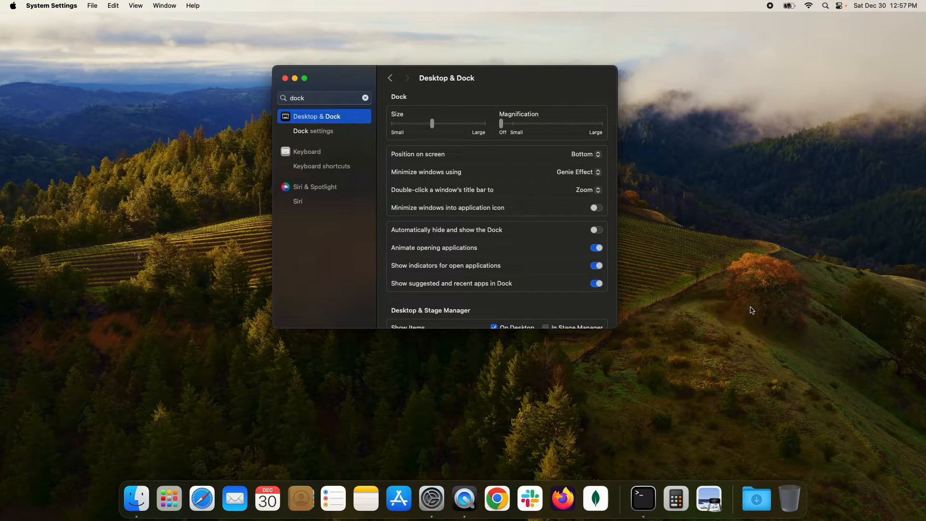
mouse_move(422, 157)
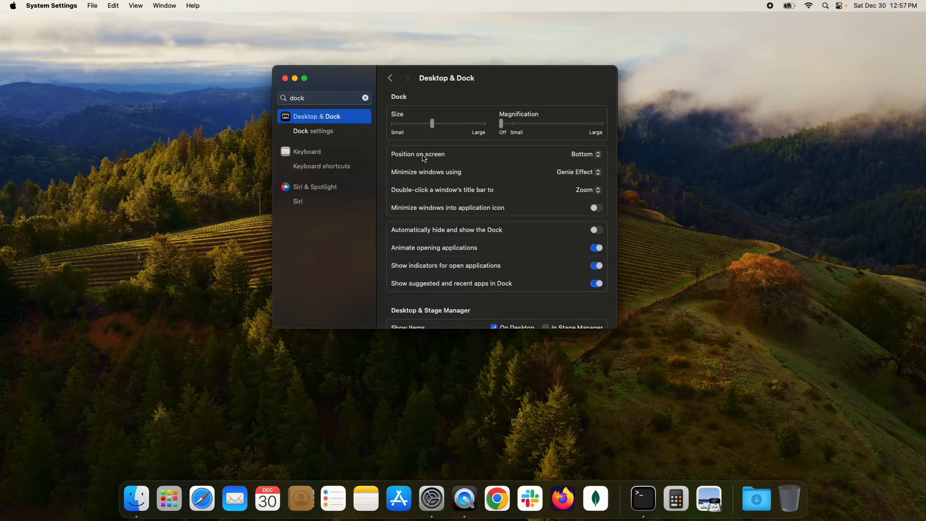
- Set the Dock's position on screen to Left in Desktop & Dock
click(583, 155)
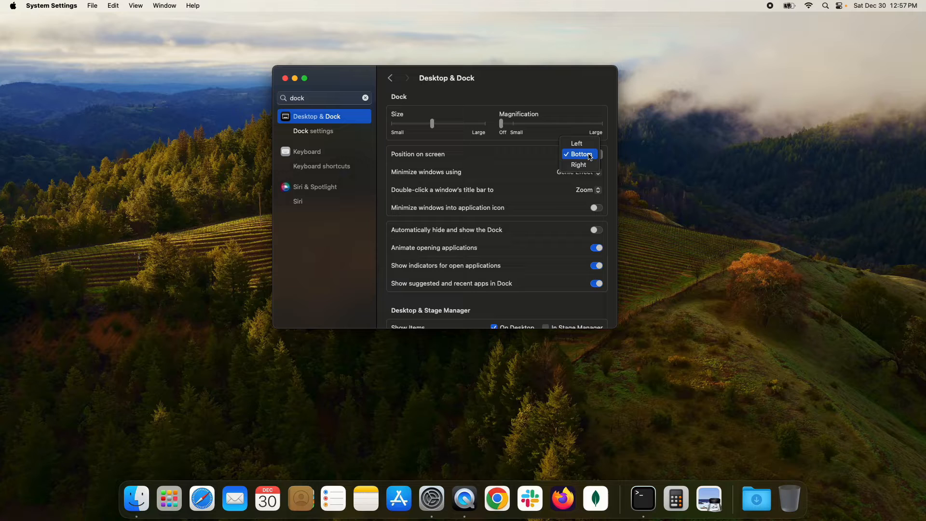
click(575, 142)
text(displays)
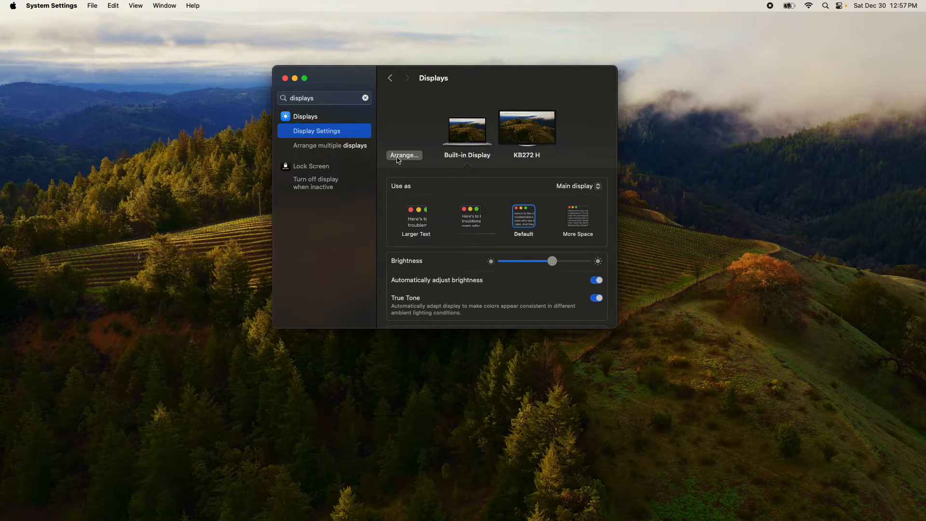
mouse_move(561, 168)
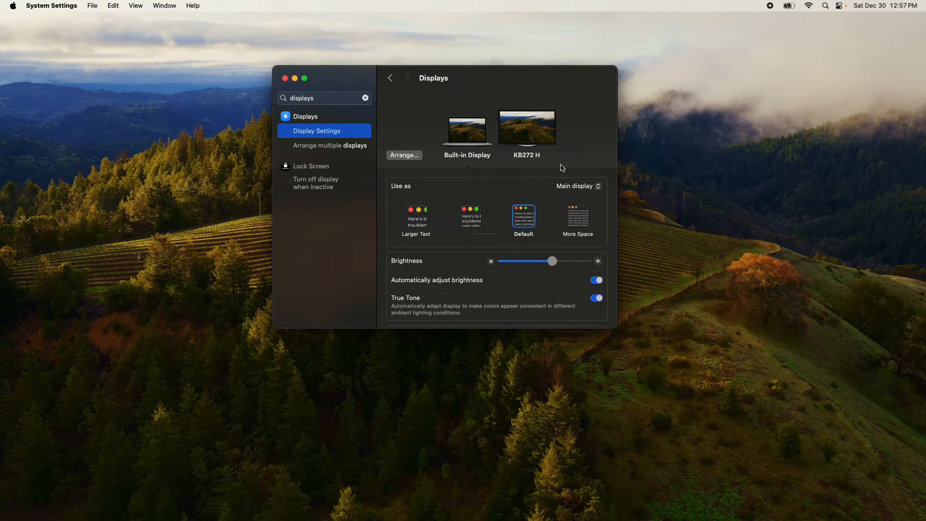
- Set KB272 H to Use as Main display so the Dock sits on its left edge
click(525, 127)
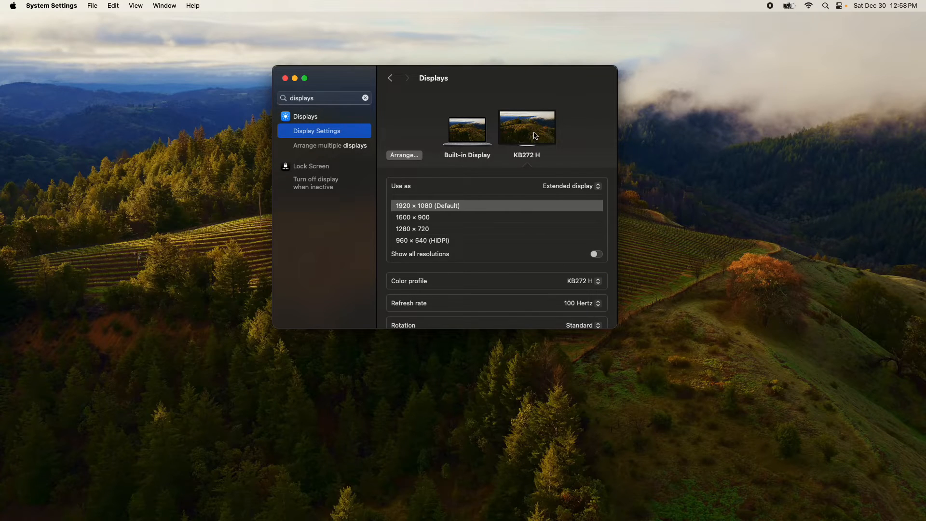
click(569, 186)
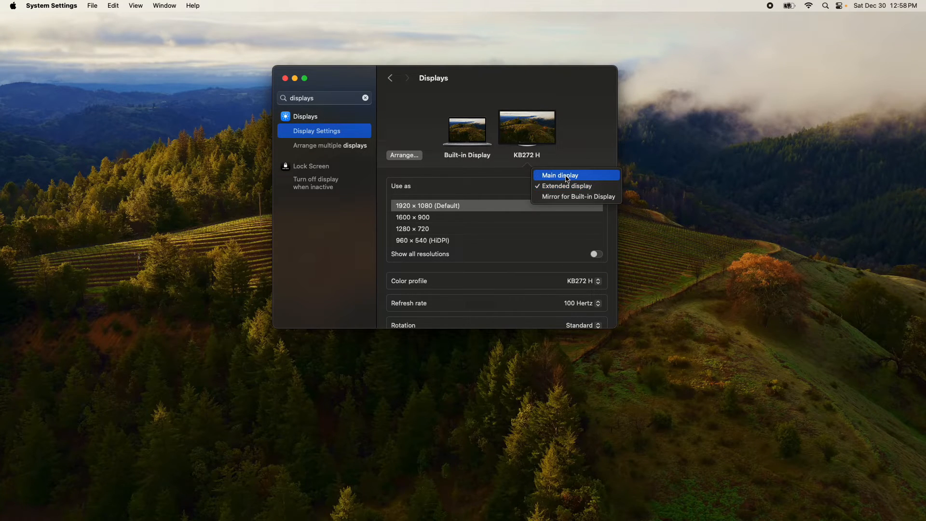
click(559, 174)
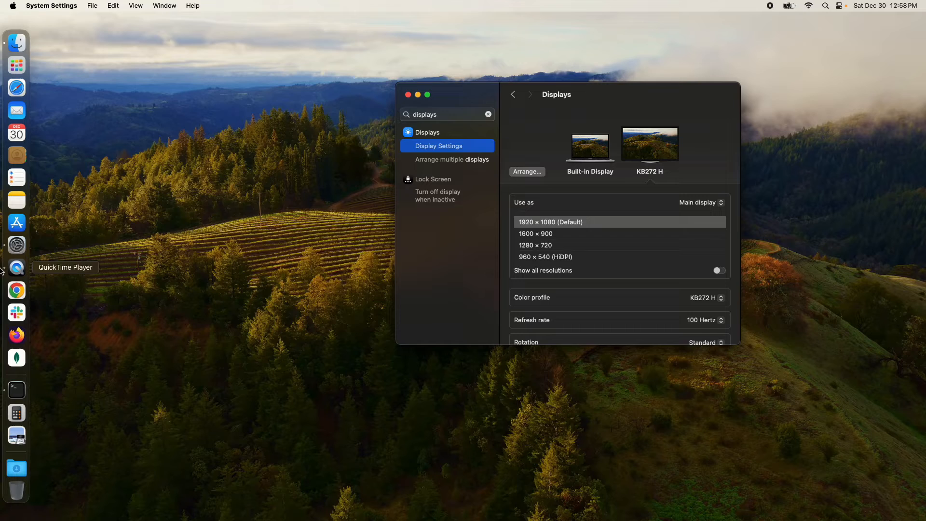
mouse_move(59, 233)
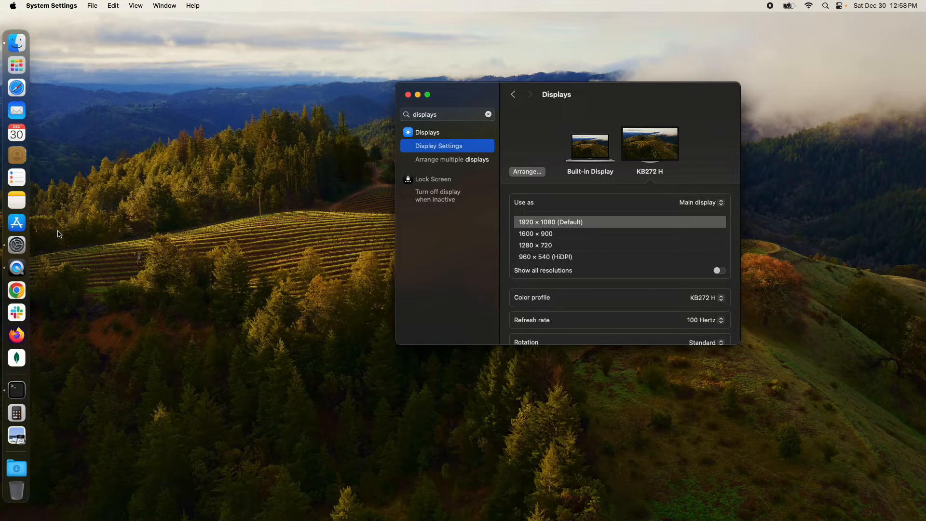
mouse_move(706, 164)
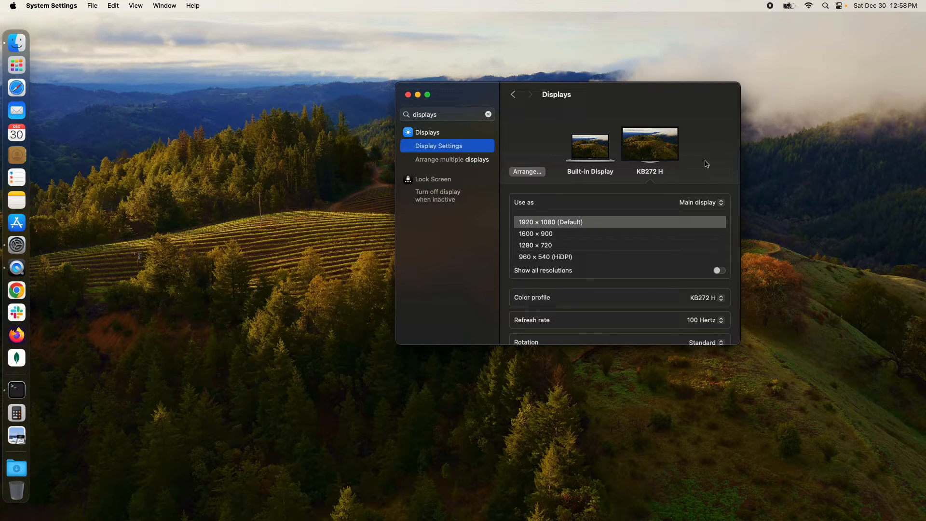
- Make the built-in display the main display again and close System Settings
click(589, 143)
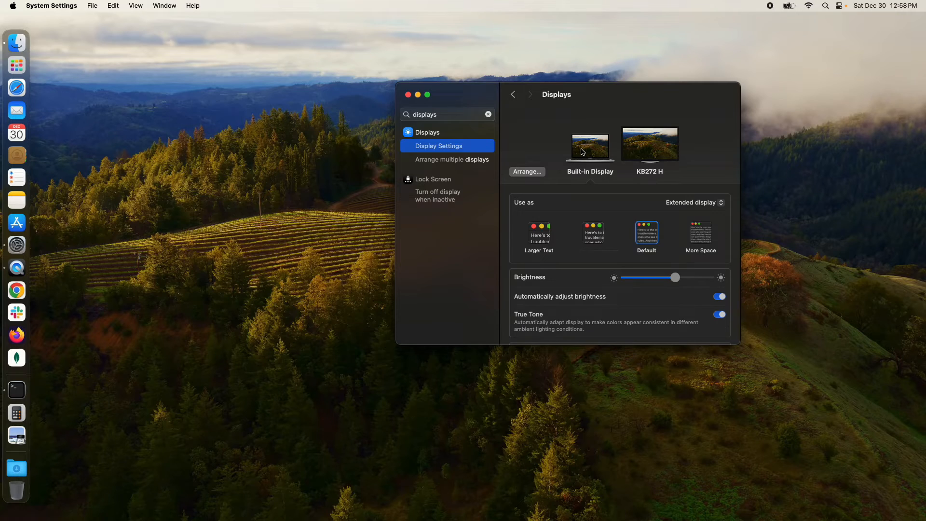
click(694, 202)
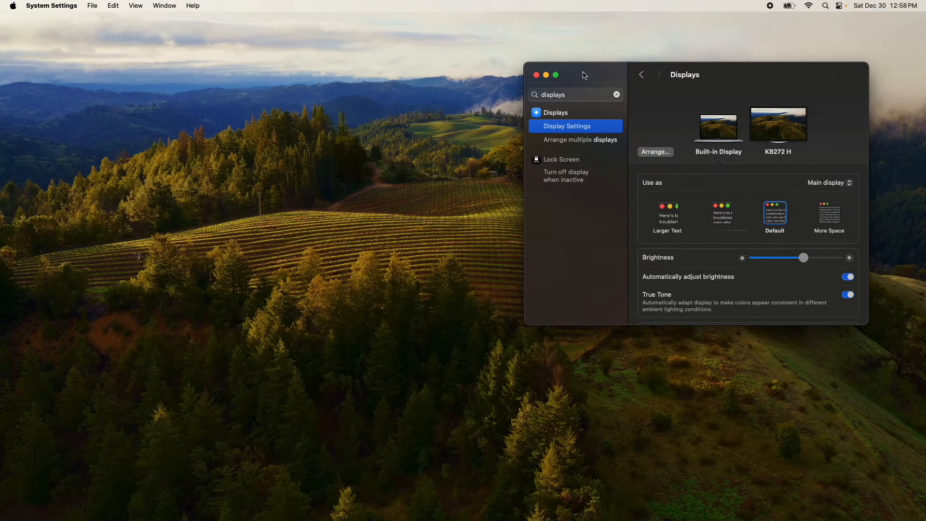
click(535, 75)
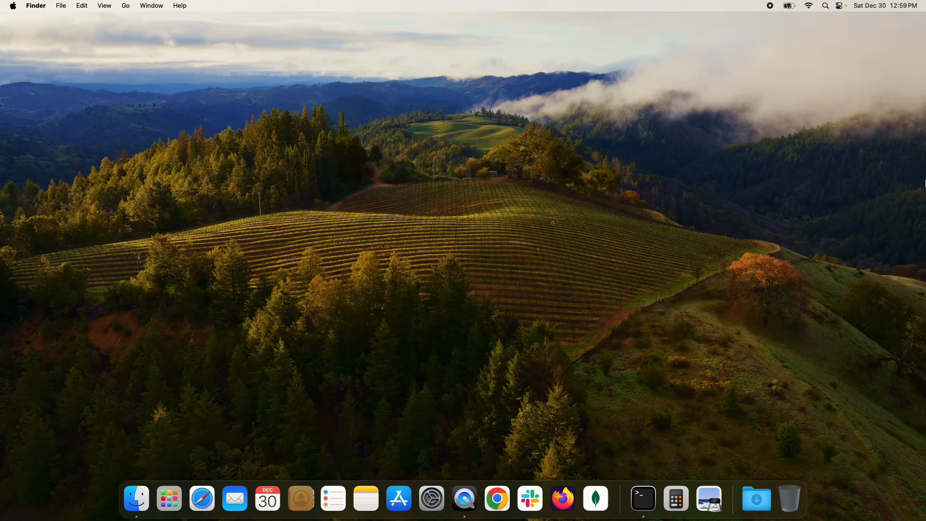